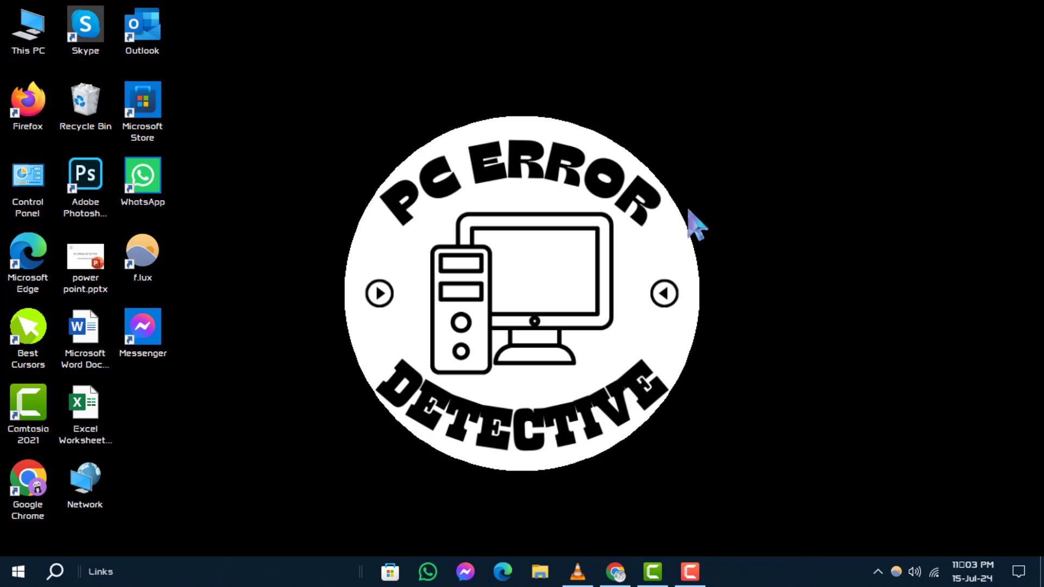
Step: Search Windows for 'Turn Windows features on or off' to reach the Windows Features dialog
click(54, 572)
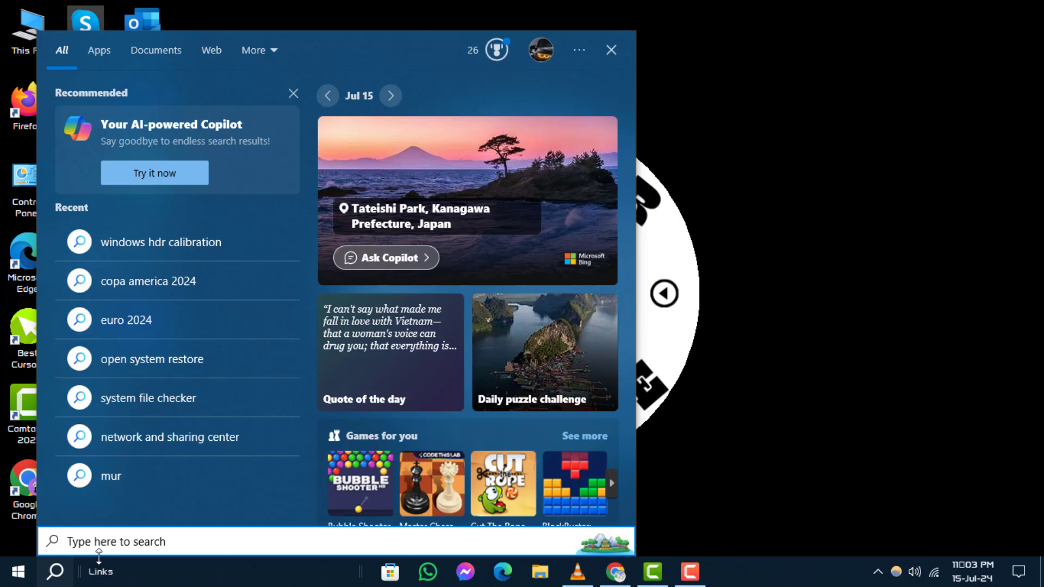
text(Turn Windows features on or off)
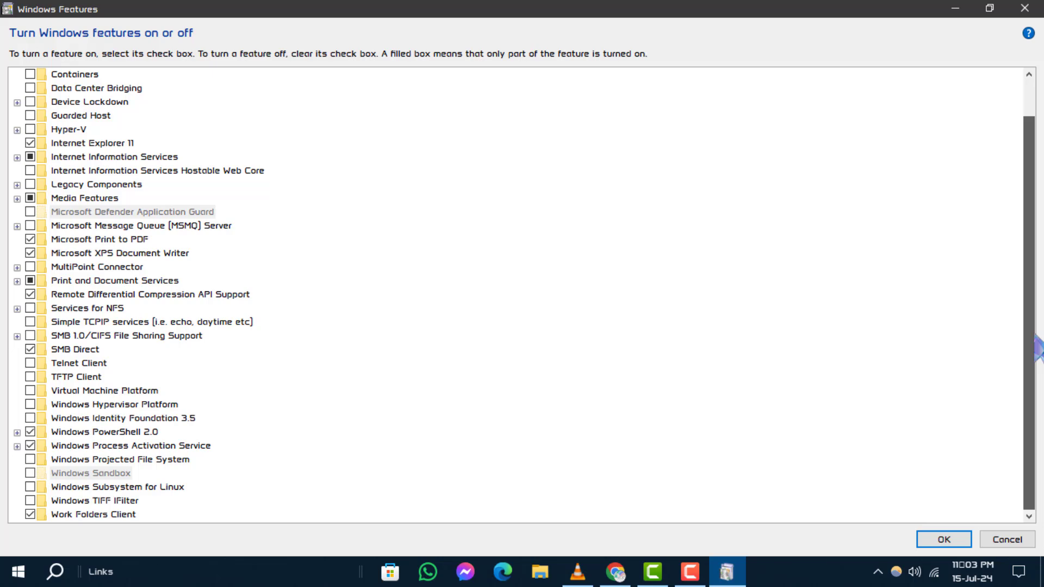
mouse_move(86, 404)
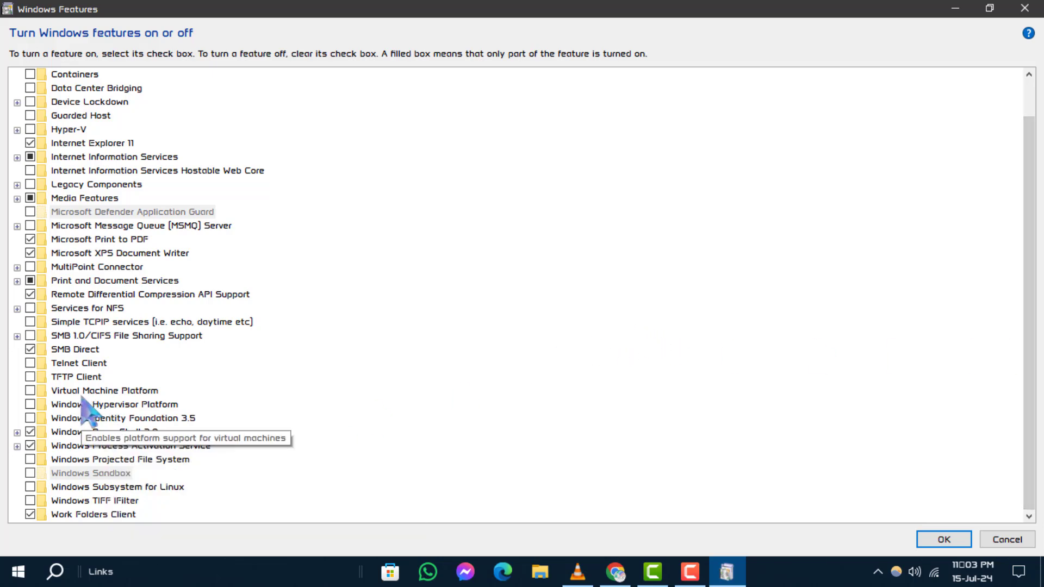
mouse_move(106, 421)
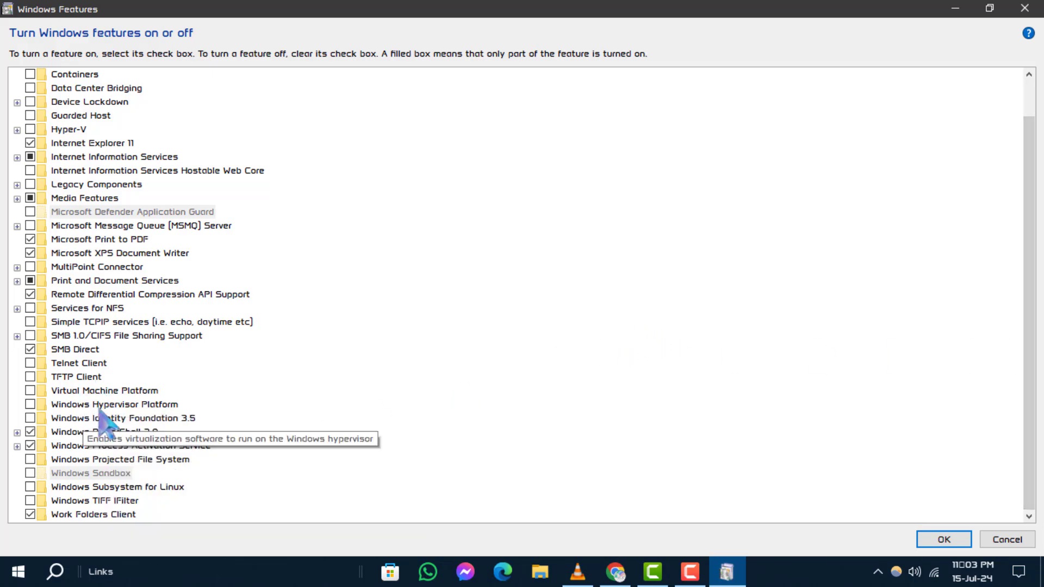
mouse_move(195, 418)
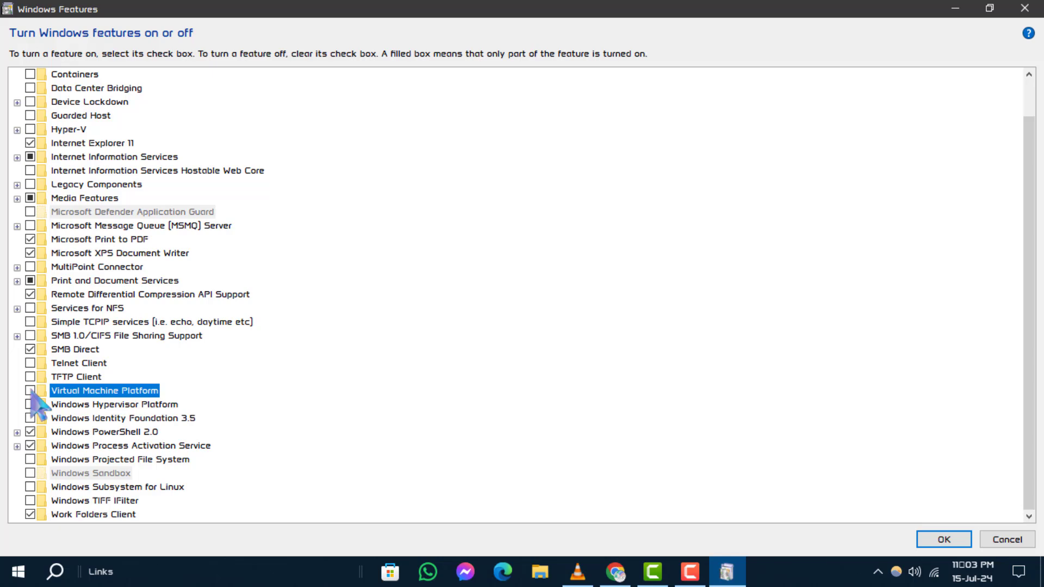
Step: Check Virtual Machine Platform and Windows Hypervisor Platform, then confirm with OK
click(30, 391)
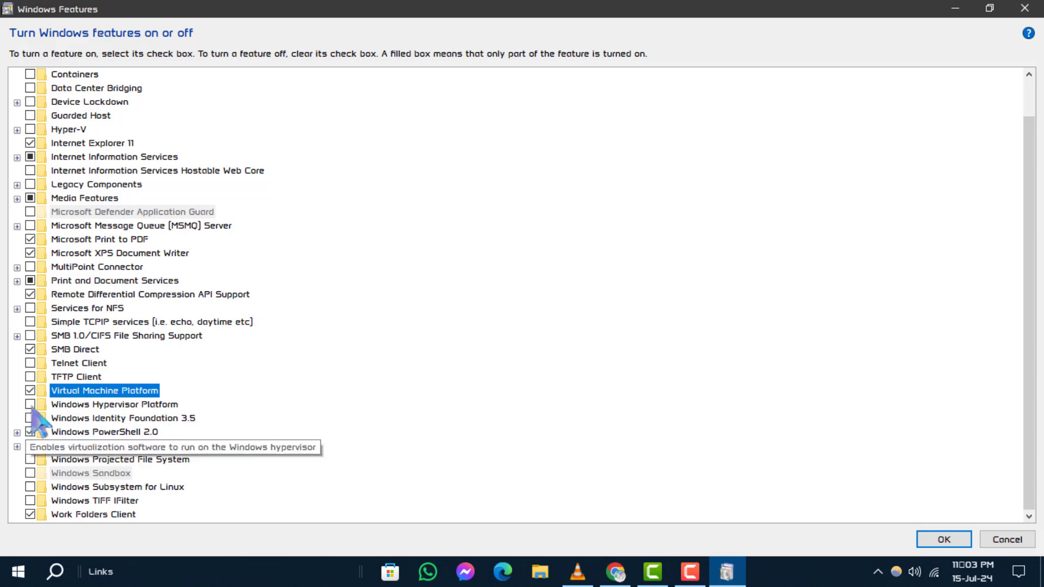
click(31, 404)
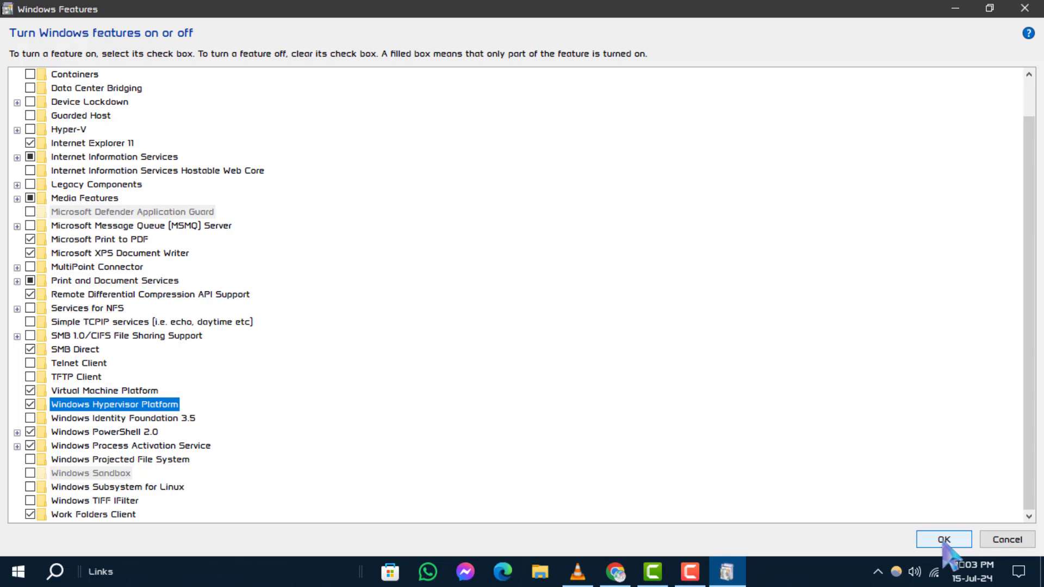
click(943, 540)
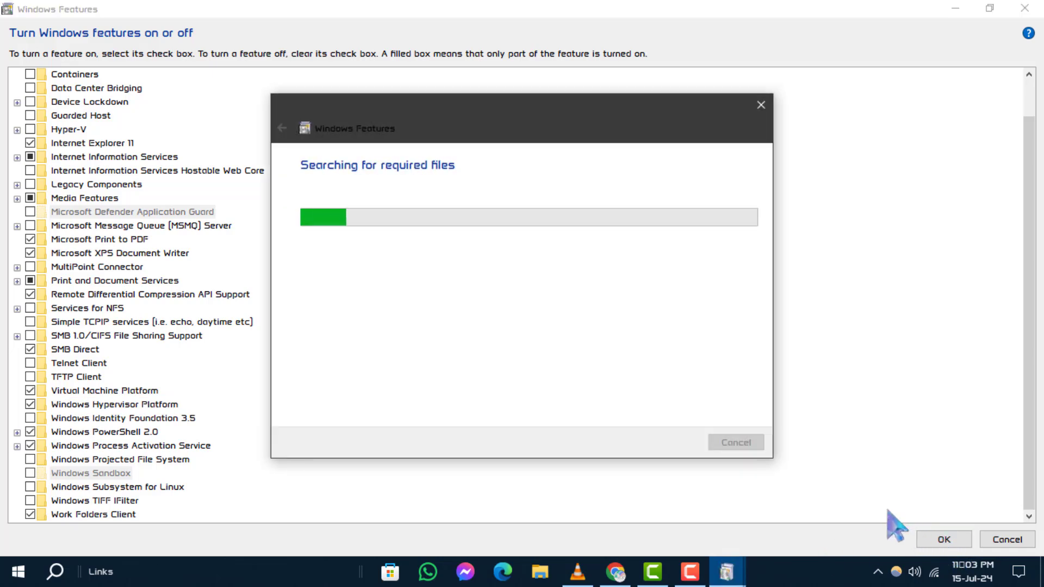